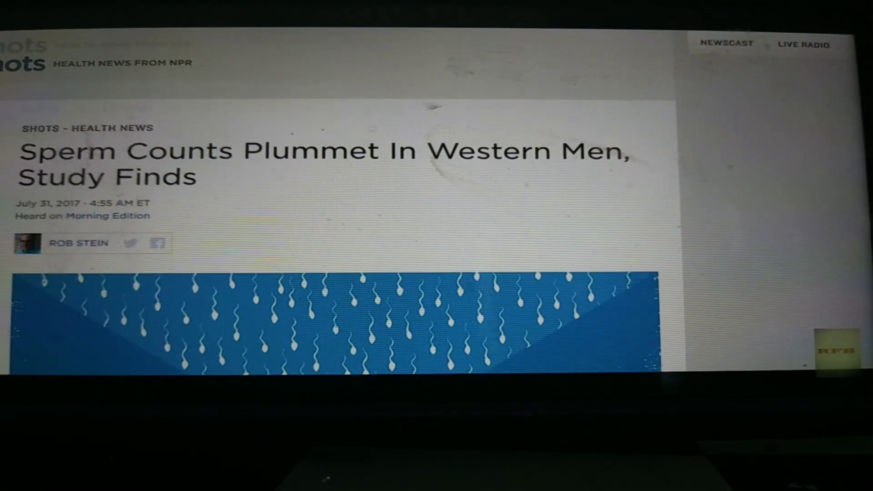
# Scroll past the lead photo to the article body reporting a 52% drop in sperm concentration
pyautogui.scroll(-3)
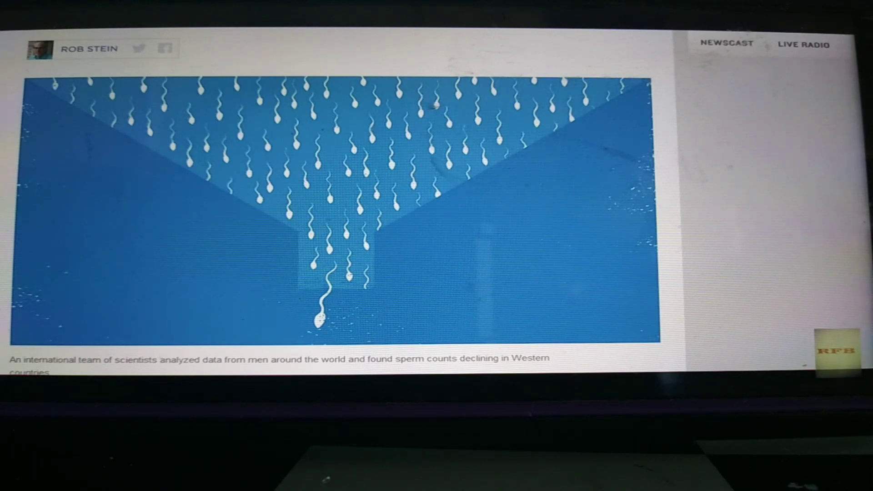
pyautogui.scroll(3)
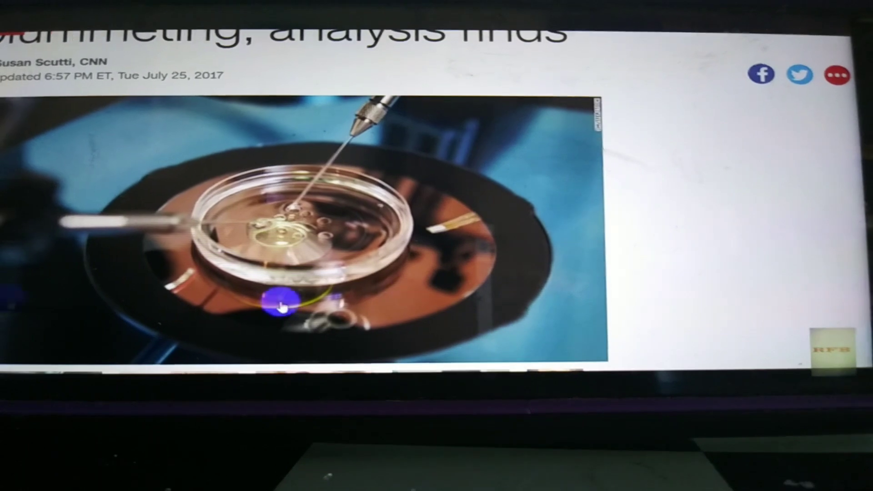
pyautogui.scroll(-3)
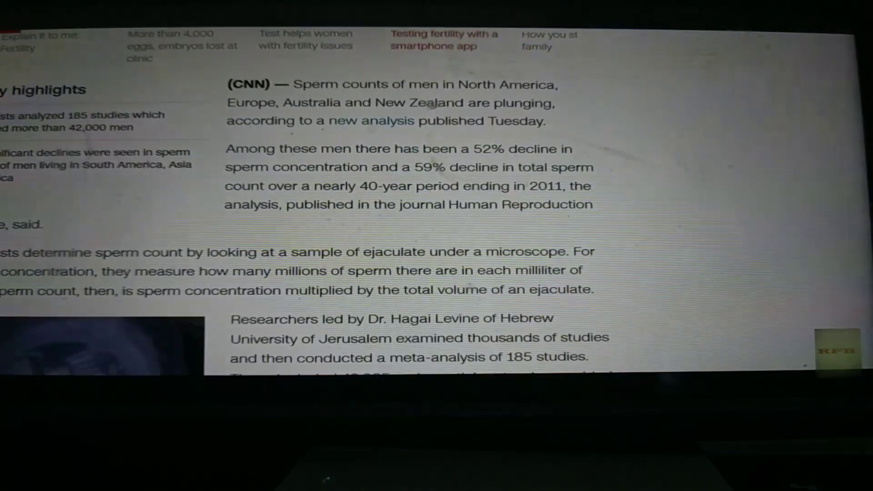
pyautogui.doubleClick(488, 149)
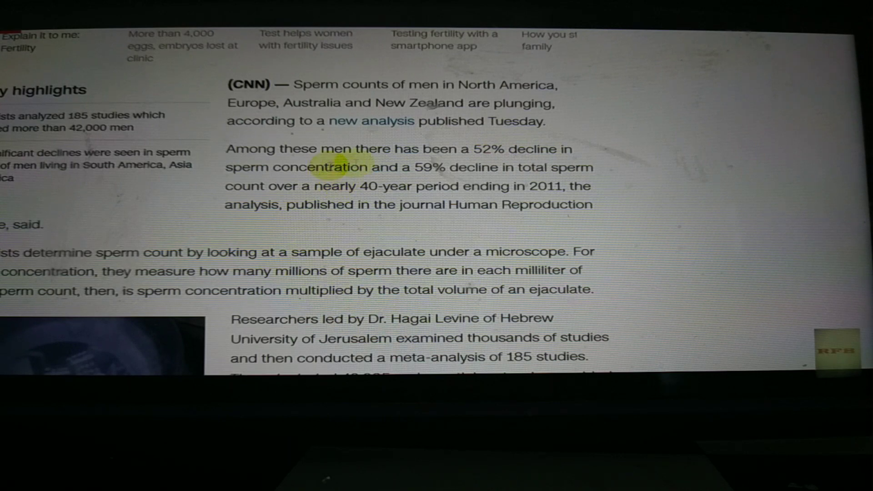
pyautogui.moveTo(501, 162)
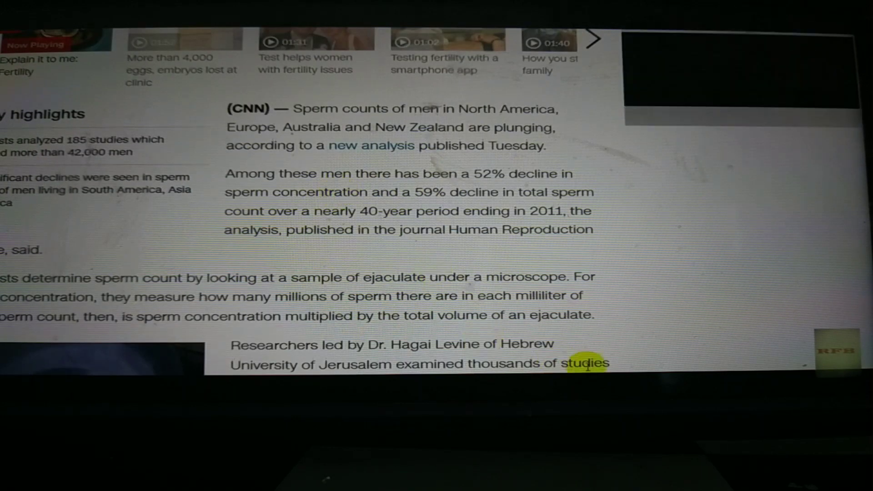
pyautogui.click(735, 79)
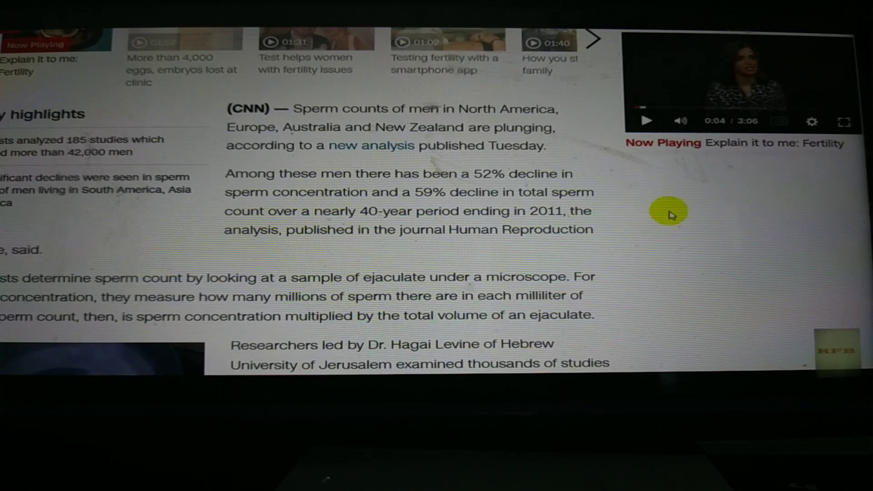
pyautogui.moveTo(696, 150)
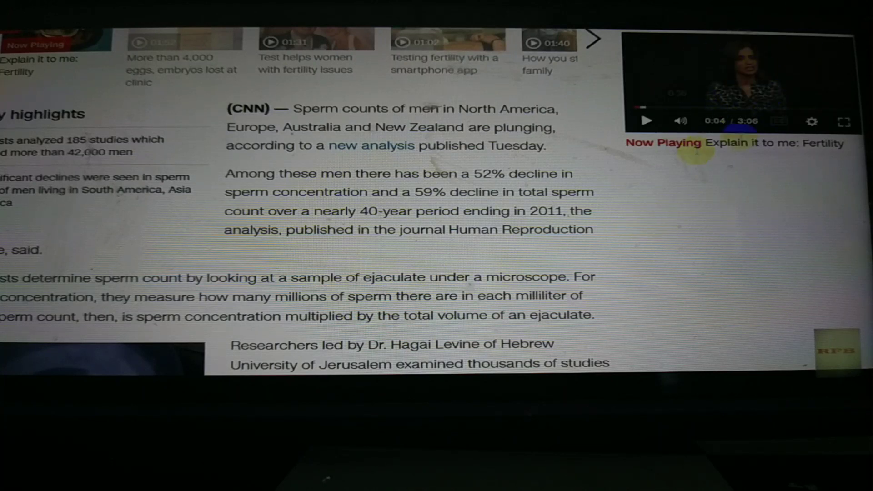